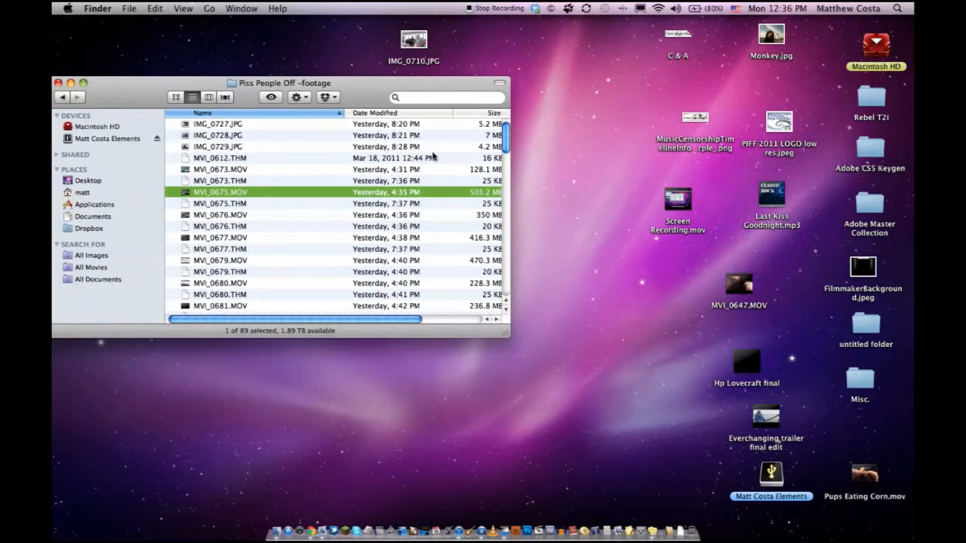
pyautogui.moveTo(435, 155)
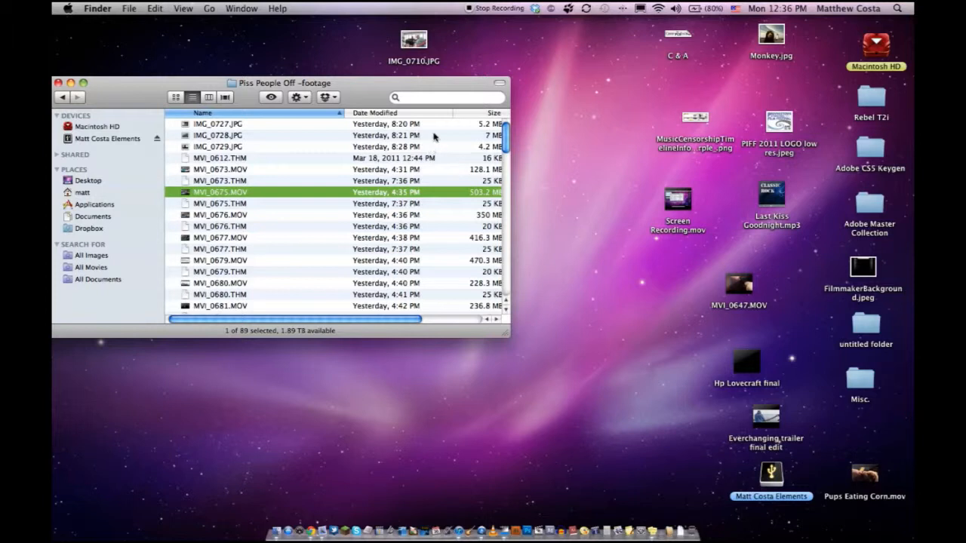
pyautogui.moveTo(423, 200)
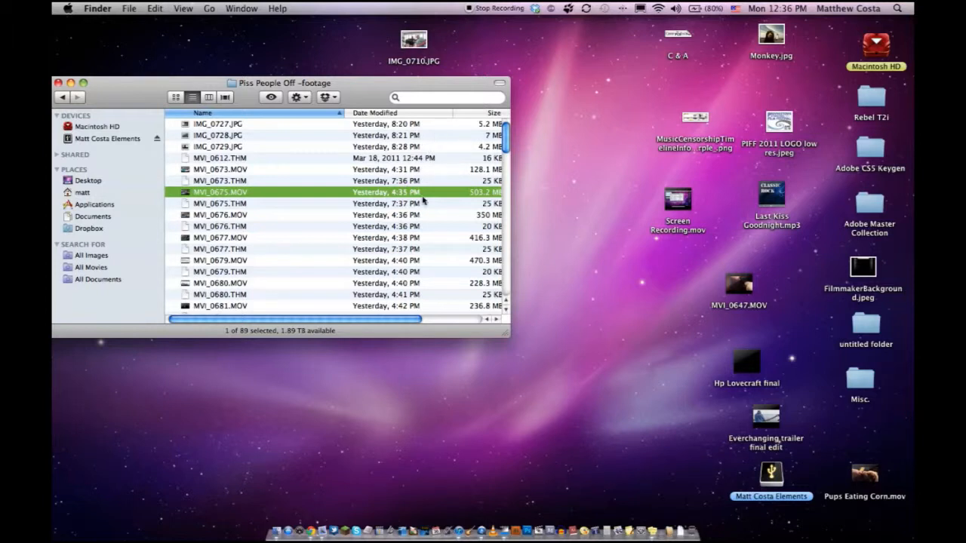
pyautogui.moveTo(315, 92)
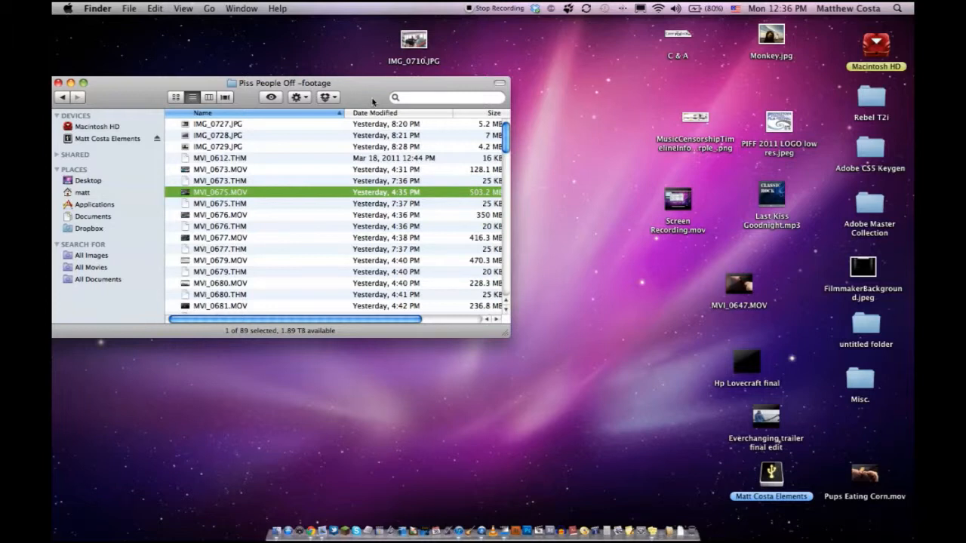
pyautogui.moveTo(317, 202)
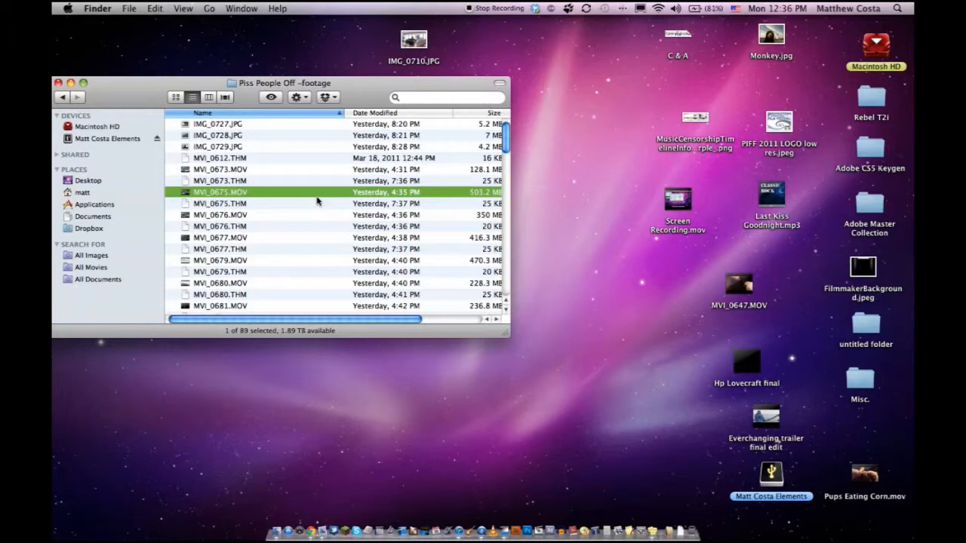
pyautogui.moveTo(369, 211)
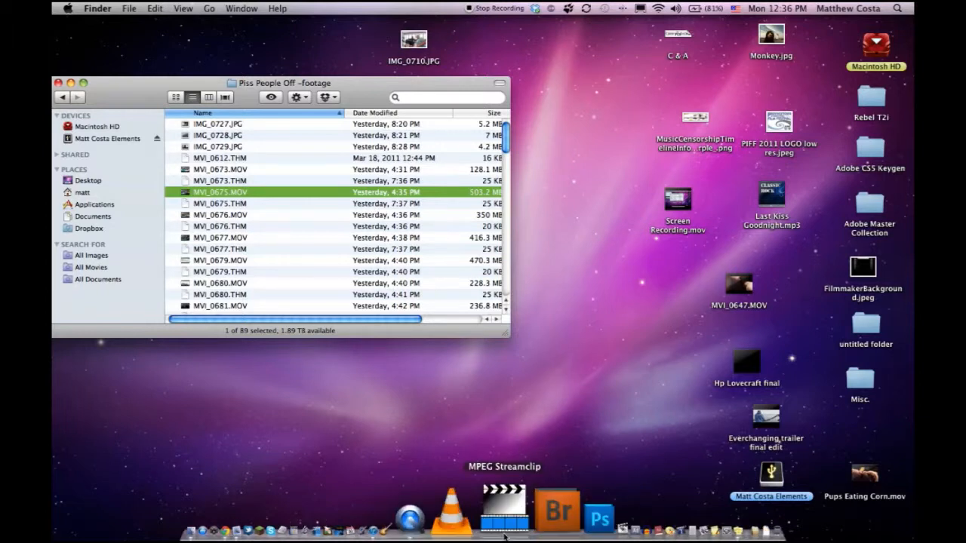
# Step: Launch MPEG Streamclip and load MVI_0675.MOV into it via Finder's Open With menu
pyautogui.doubleClick(221, 192)
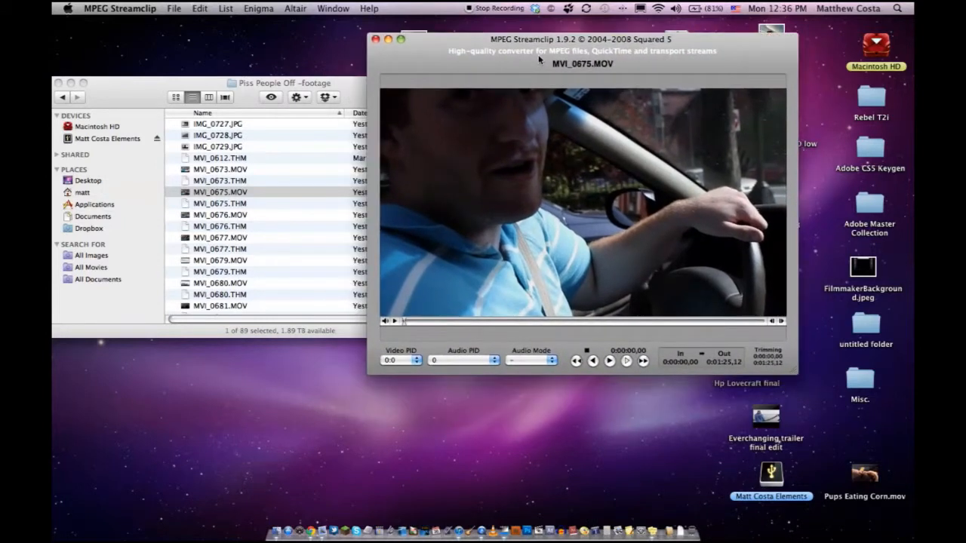
pyautogui.moveTo(516, 84)
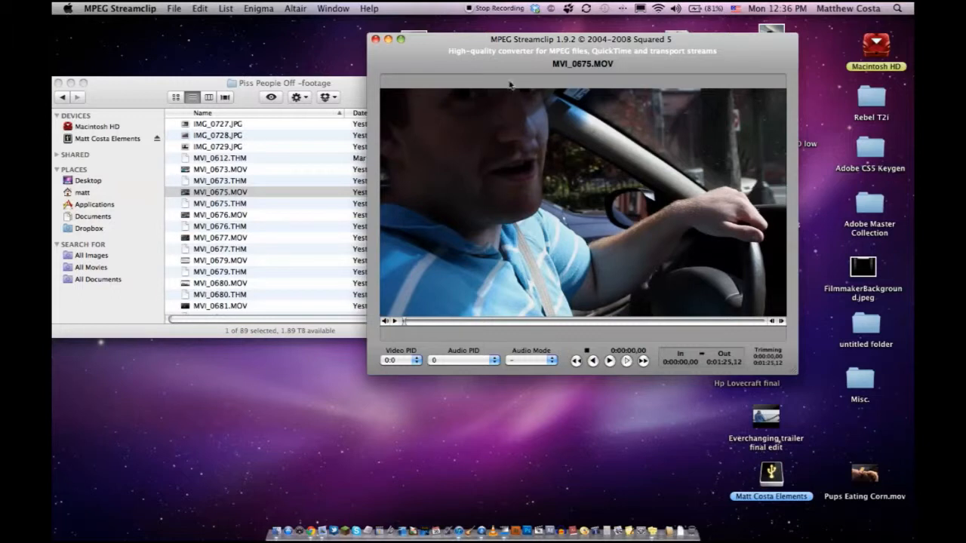
pyautogui.moveTo(512, 82)
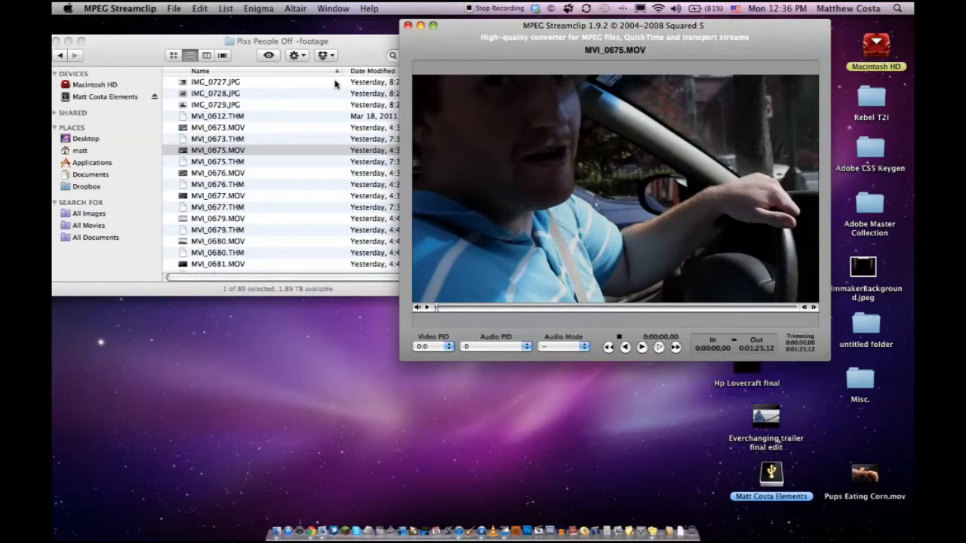
pyautogui.click(173, 9)
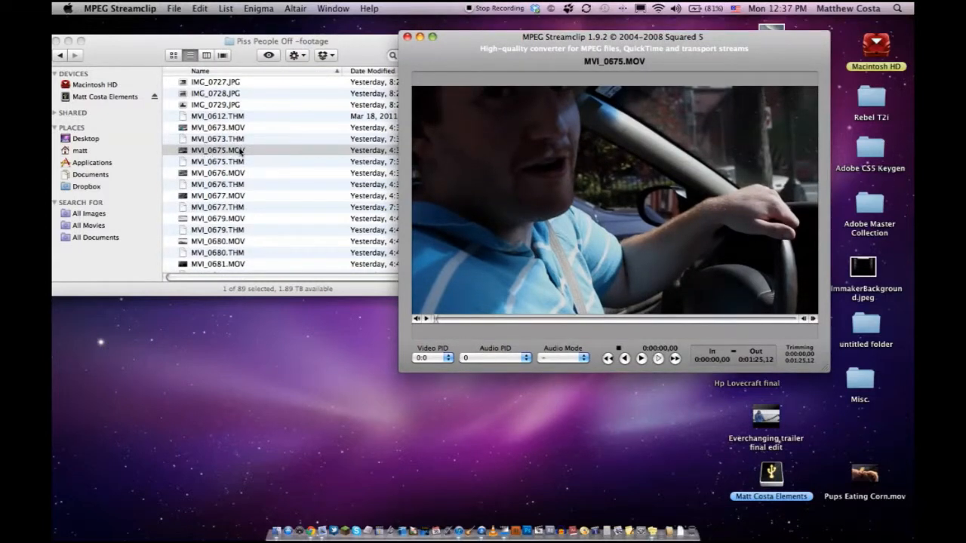
pyautogui.rightClick(217, 151)
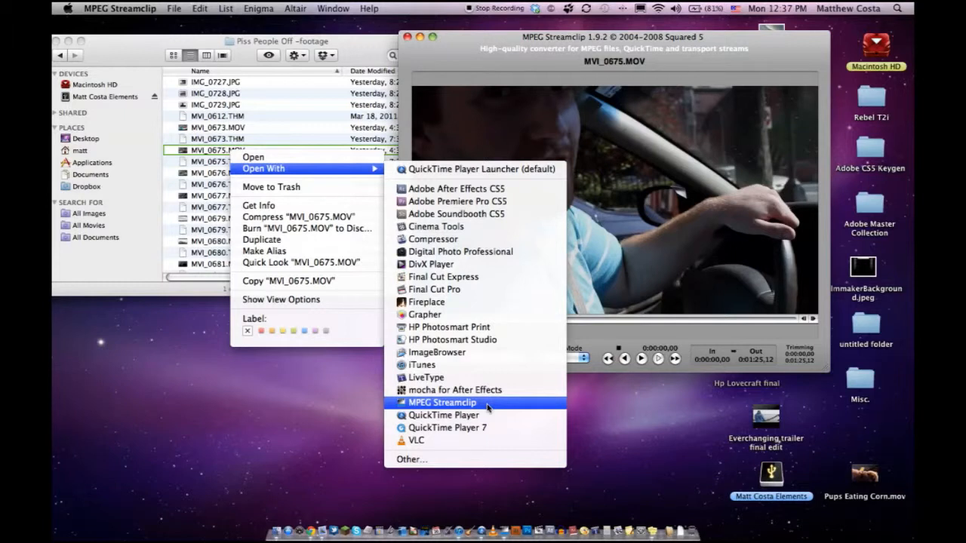
pyautogui.click(444, 401)
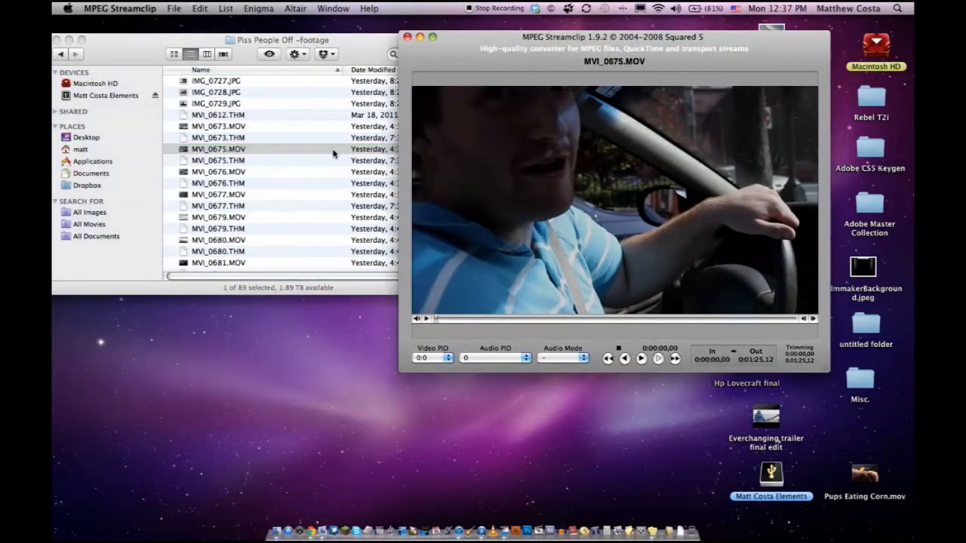
pyautogui.click(174, 9)
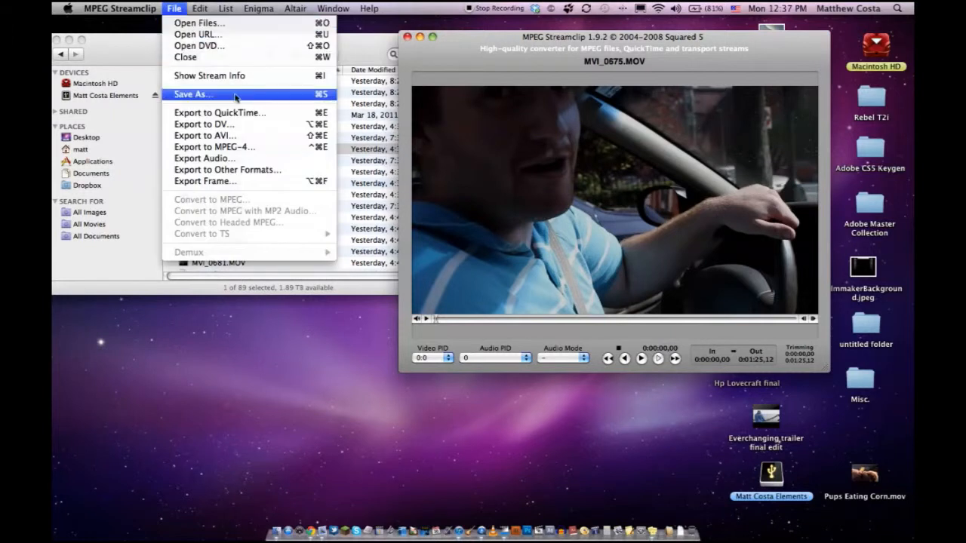
pyautogui.click(220, 111)
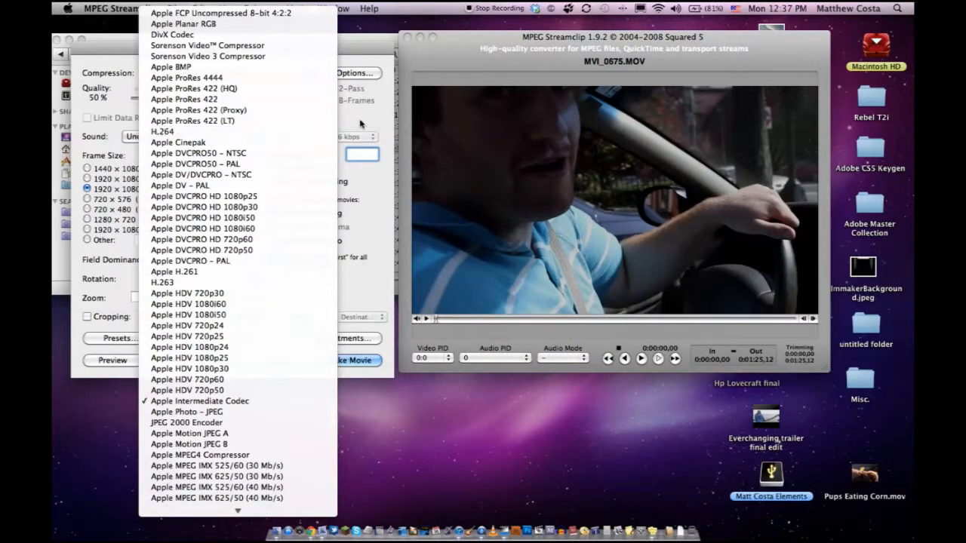
pyautogui.click(199, 402)
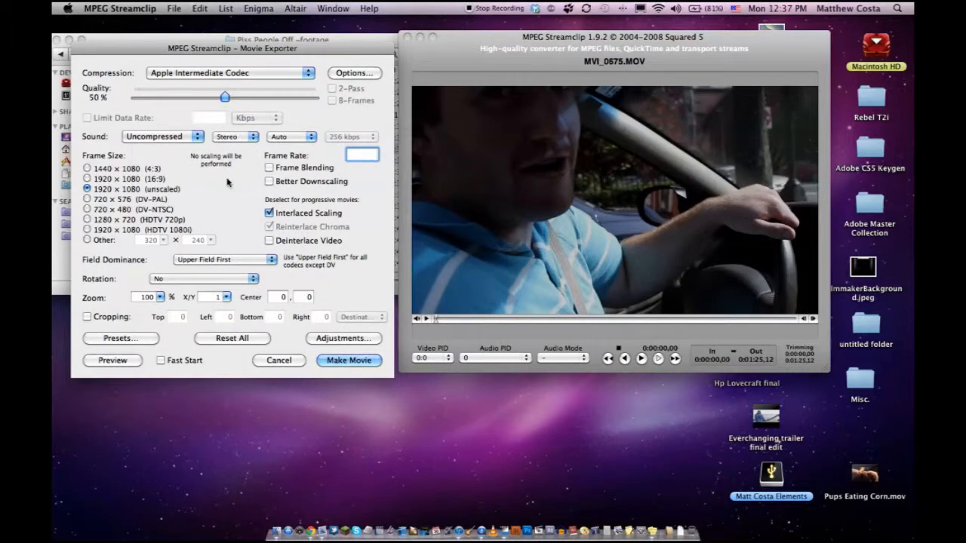
pyautogui.moveTo(232, 184)
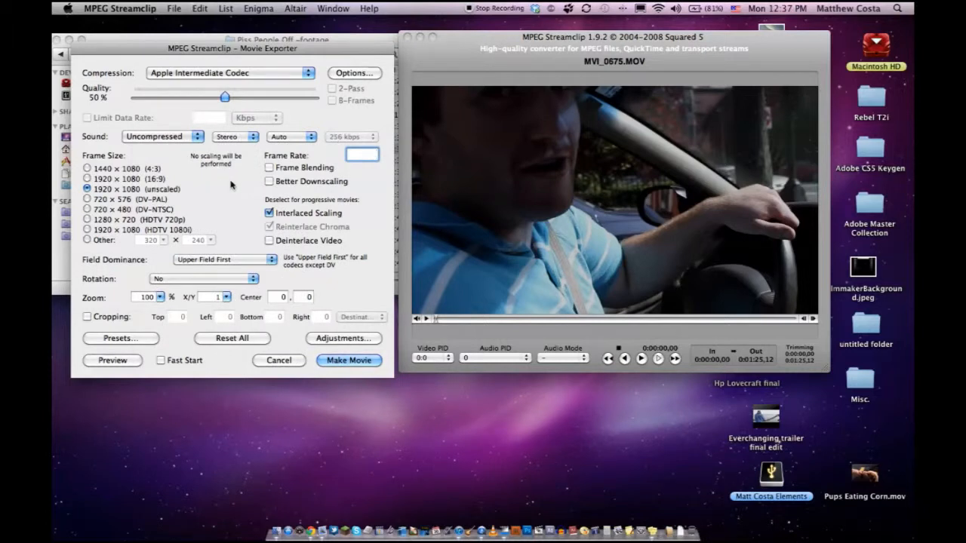
pyautogui.click(229, 72)
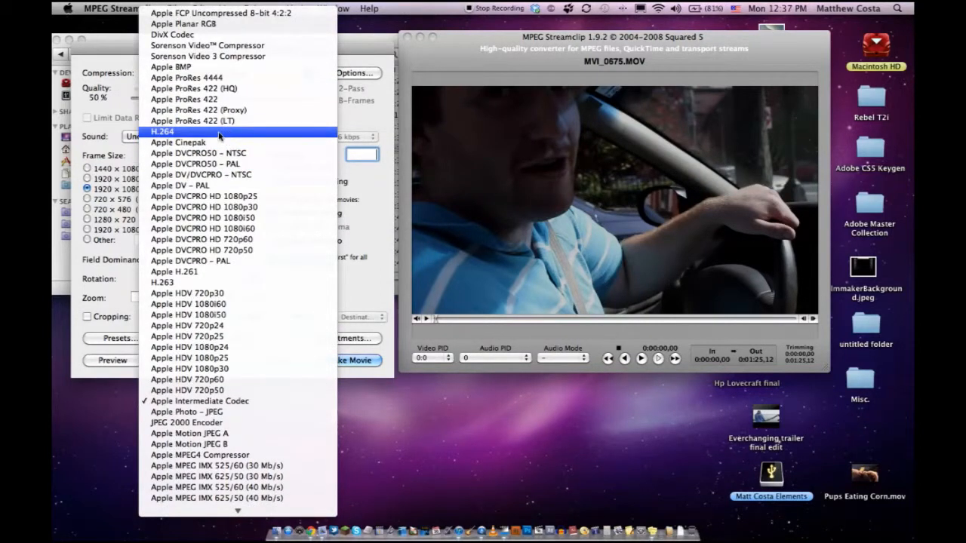
pyautogui.moveTo(272, 163)
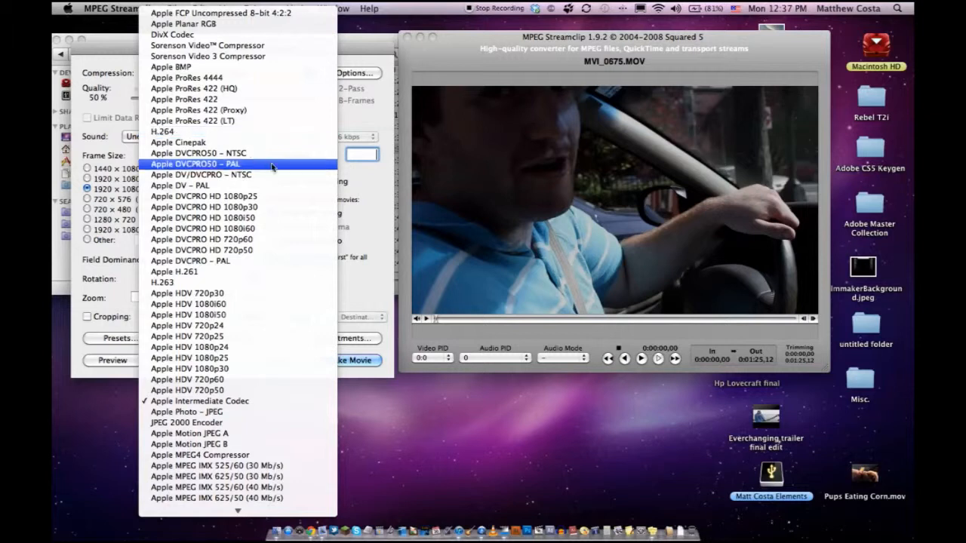
pyautogui.click(200, 401)
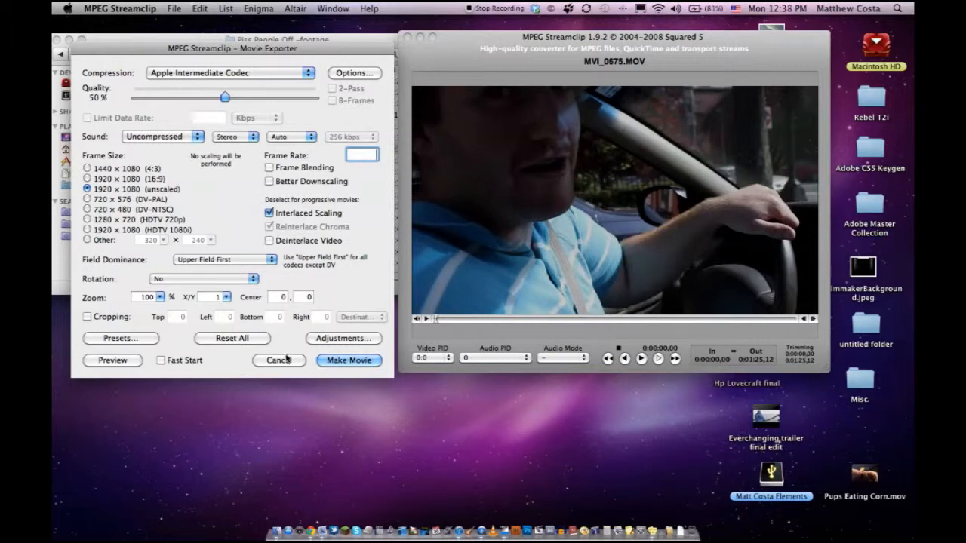
pyautogui.click(277, 359)
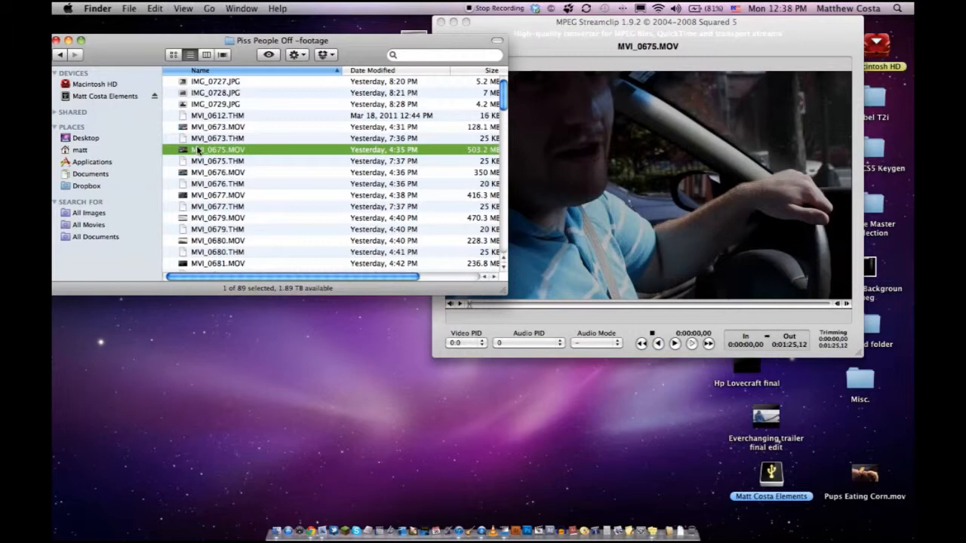
# Step: Play the original MVI_0675.MOV briefly in QuickTime Player, then pause it
pyautogui.doubleClick(219, 149)
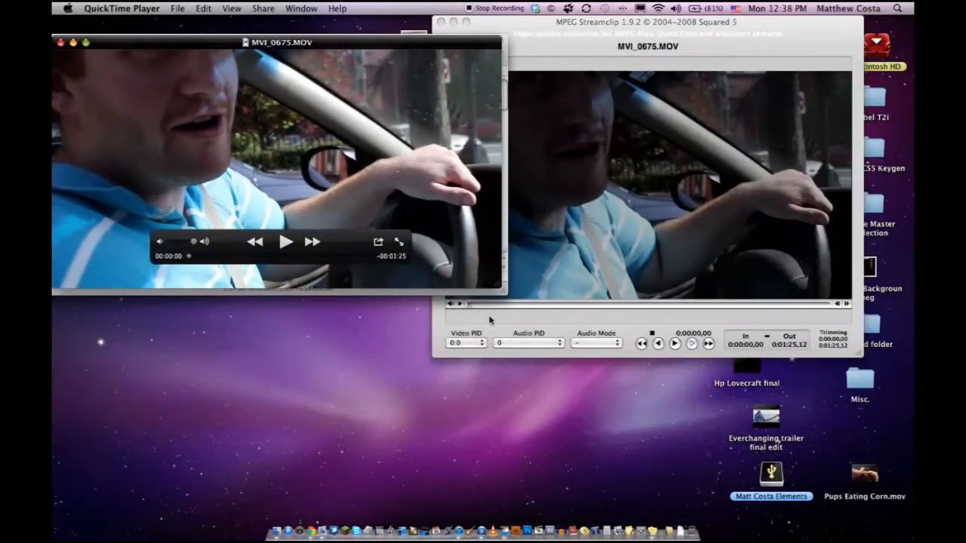
pyautogui.click(287, 242)
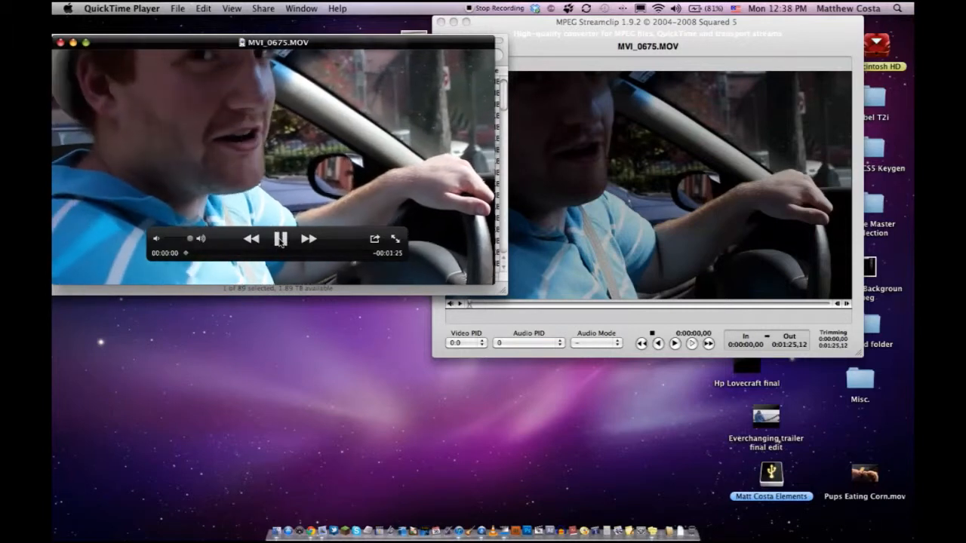
pyautogui.click(281, 239)
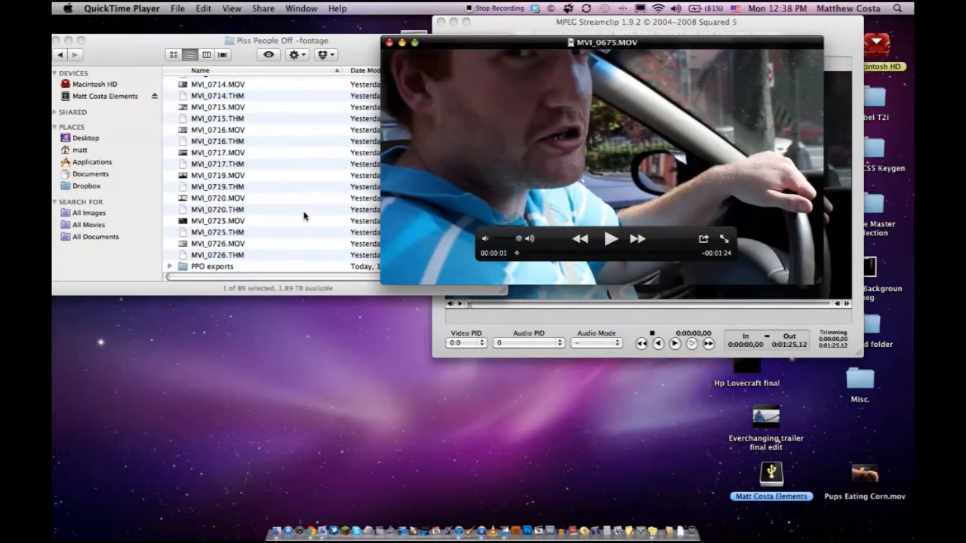
# Step: Play the exported MVI_0675.mov from PPO exports beside the original, then return to MPEG Streamclip
pyautogui.doubleClick(211, 265)
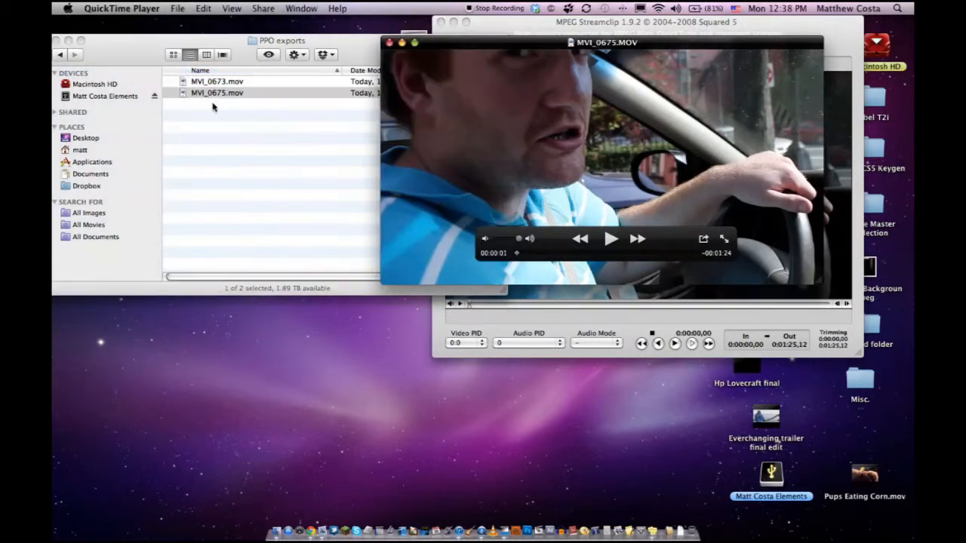
pyautogui.click(414, 42)
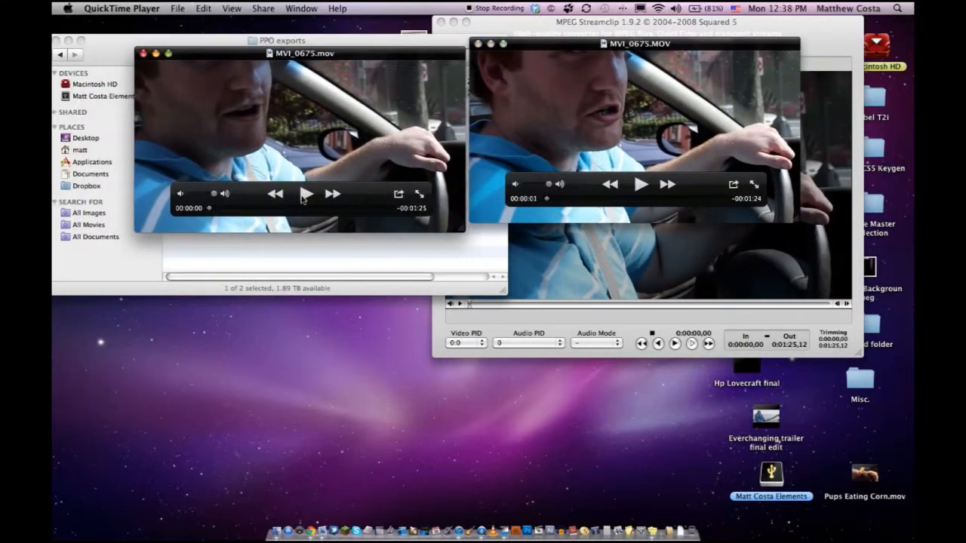
pyautogui.click(306, 194)
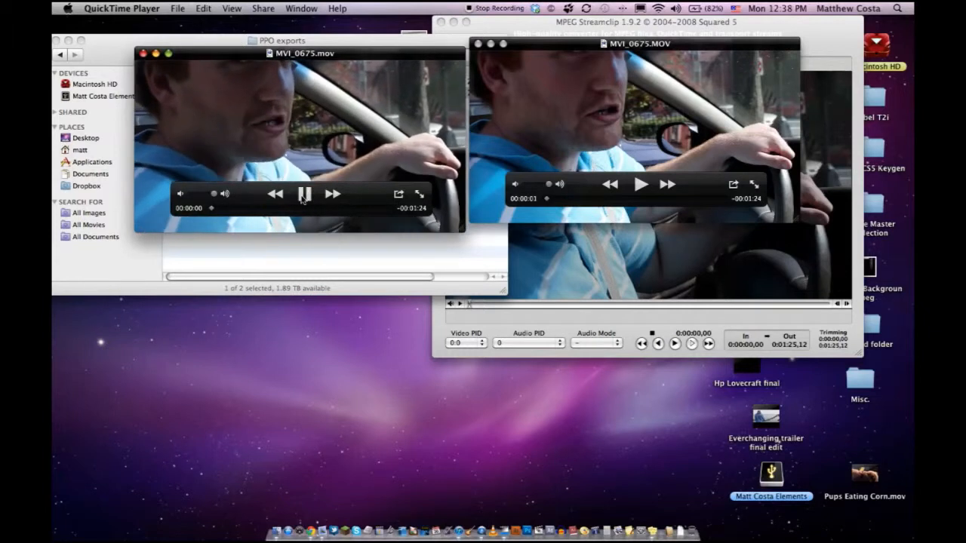
pyautogui.click(305, 193)
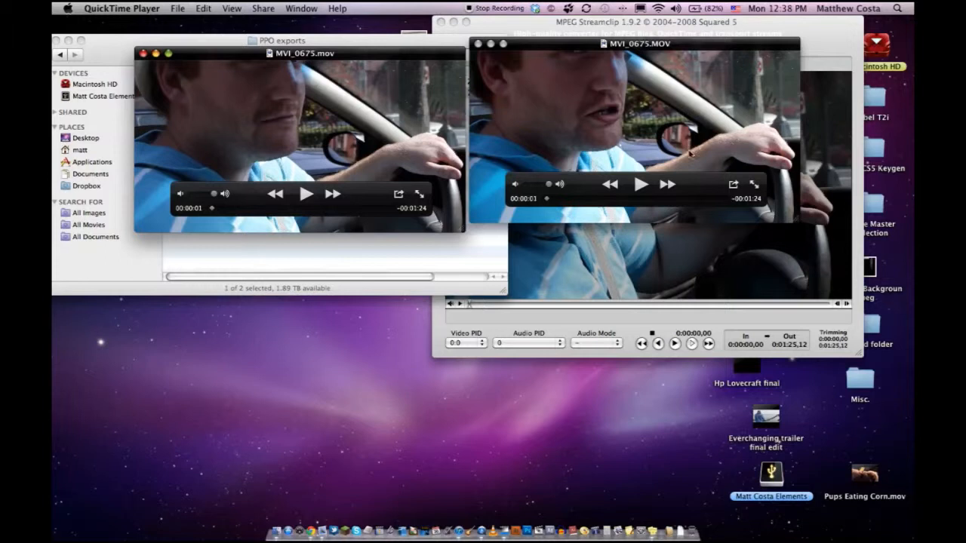
pyautogui.moveTo(305, 144)
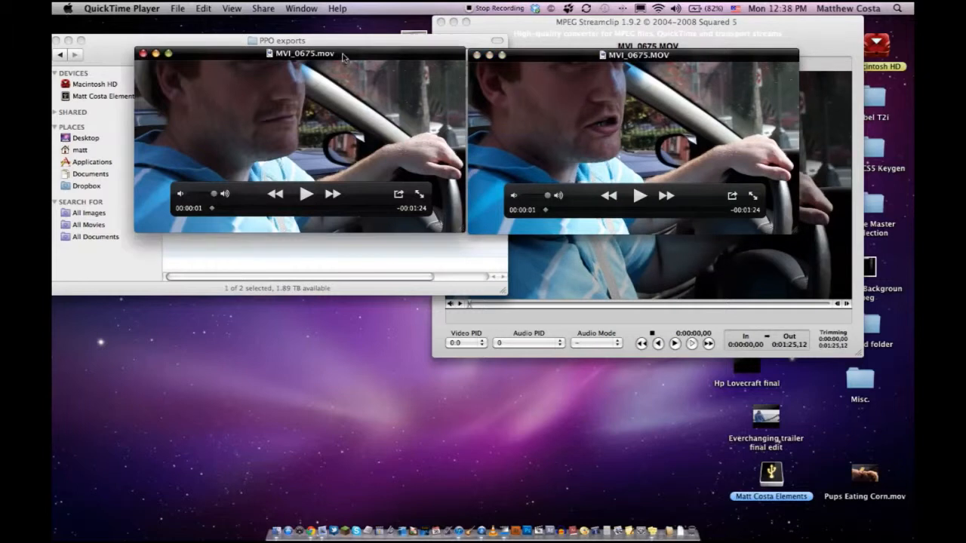
pyautogui.moveTo(335, 136)
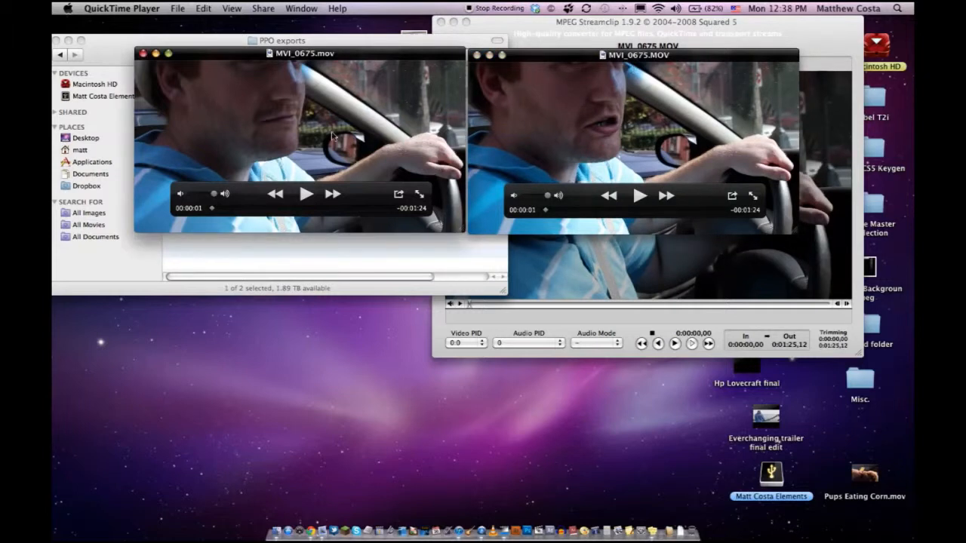
pyautogui.moveTo(195, 106)
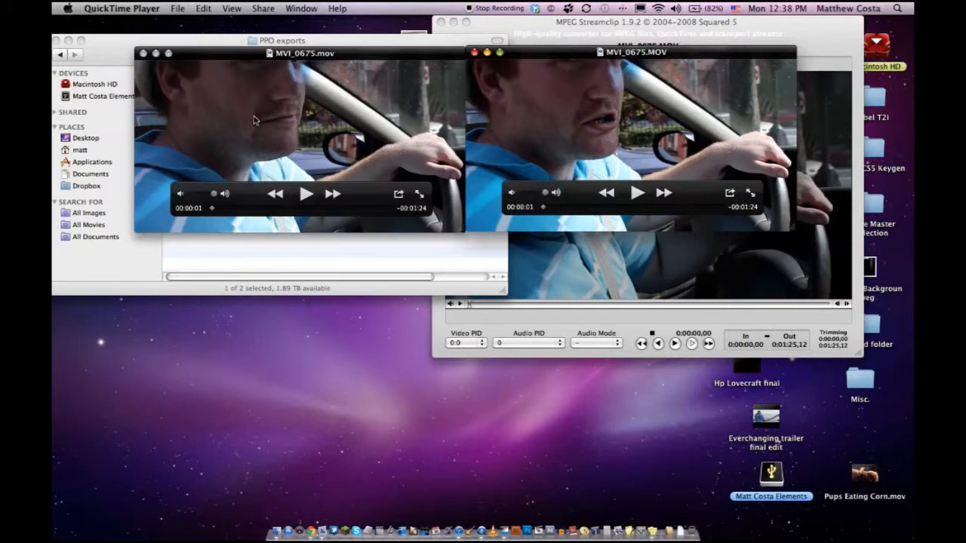
pyautogui.click(405, 60)
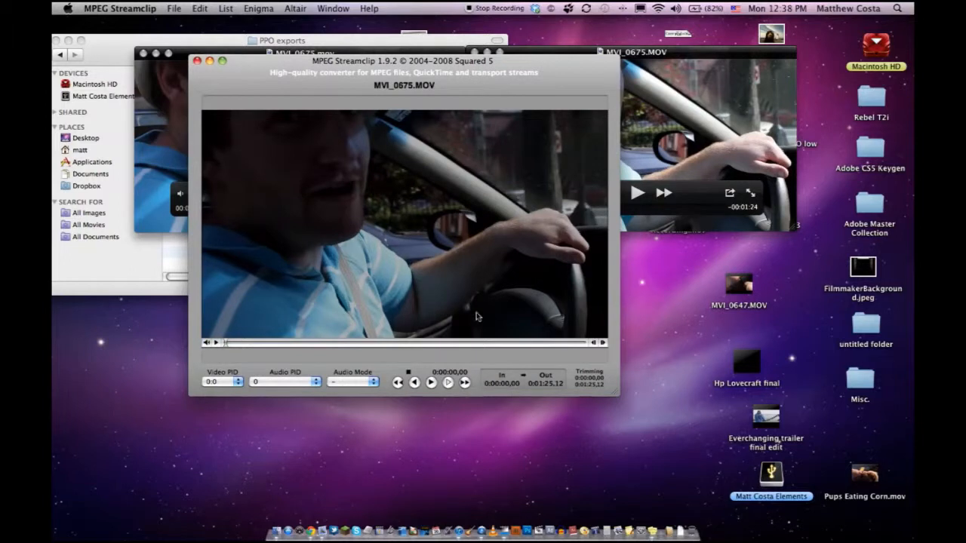
# Step: Drag the MVI_0675.MOV clip window toward the centre of the screen
pyautogui.moveTo(405, 61); pyautogui.dragTo(471, 79)
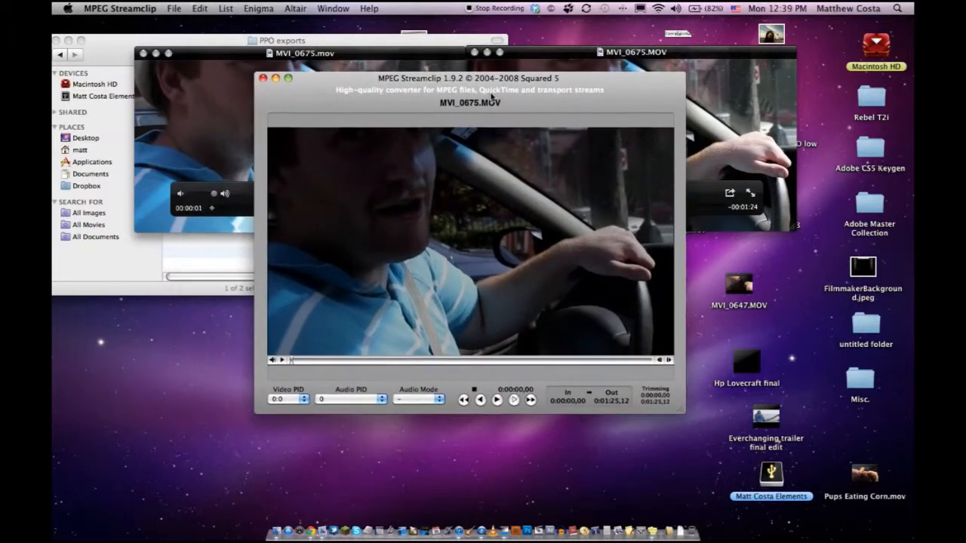